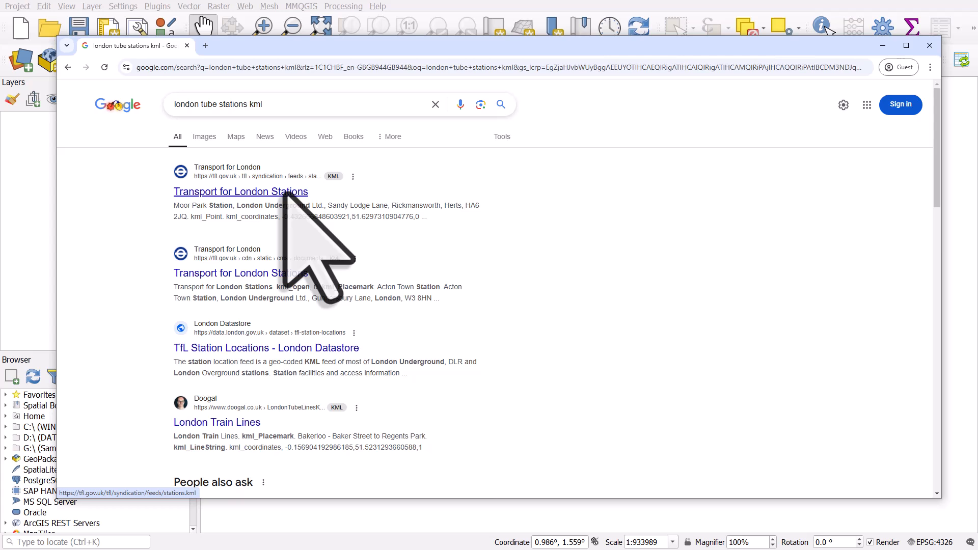
Save the Transport for London Stations KML link as stations.kml via the link's context menu
right_click(240, 192)
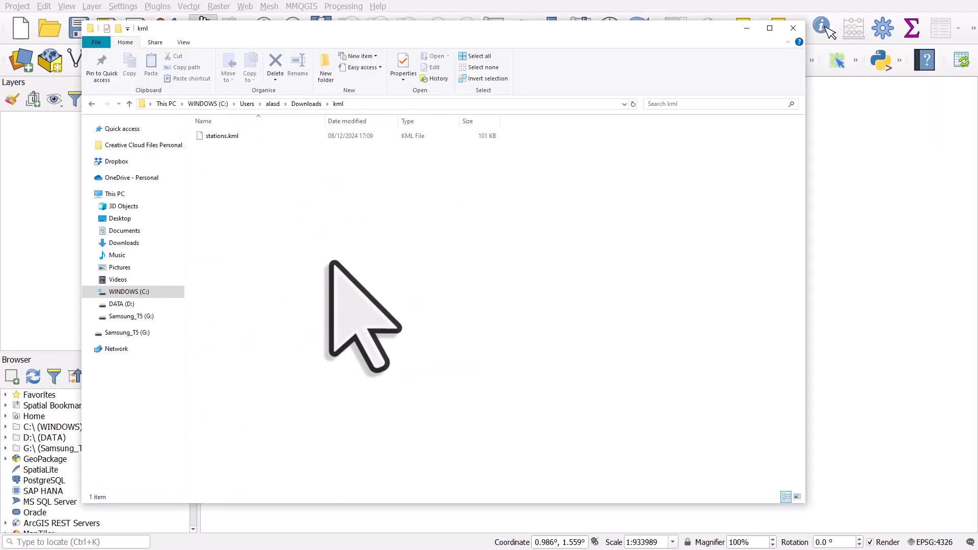
Open Downloads\kml\stations.kml with QGIS, listing its 302-point Transport for London Stations layer
left_click(222, 135)
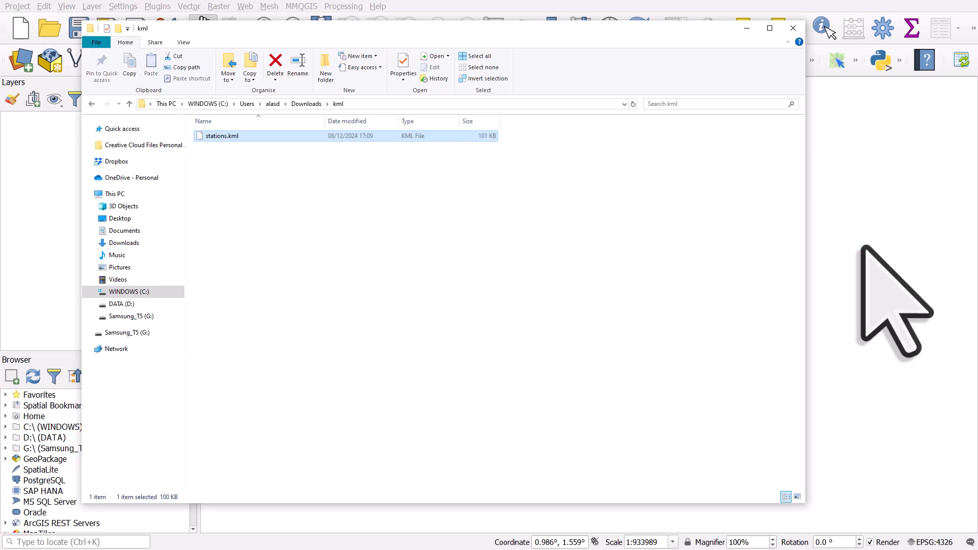
double_click(221, 135)
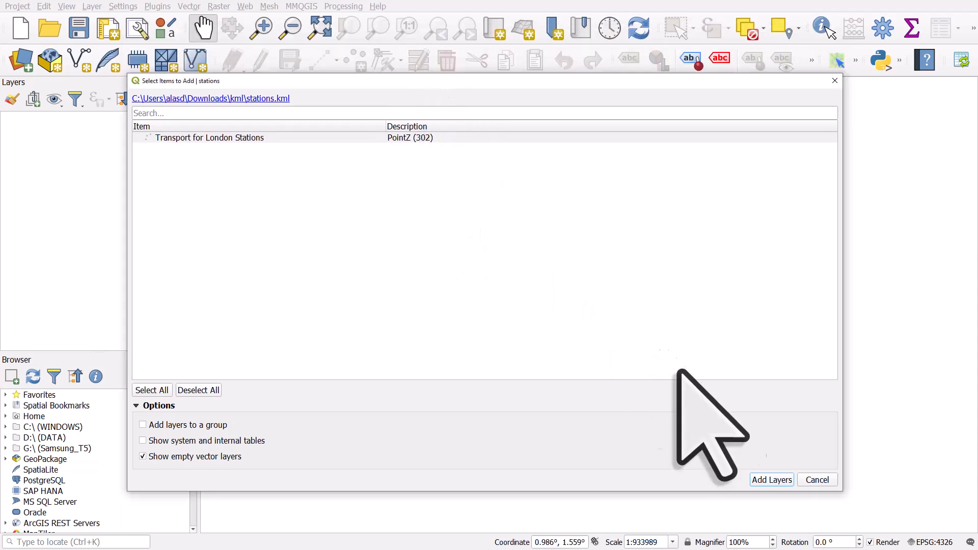
Add the Transport for London Stations layer so its station points draw on the map
left_click(771, 480)
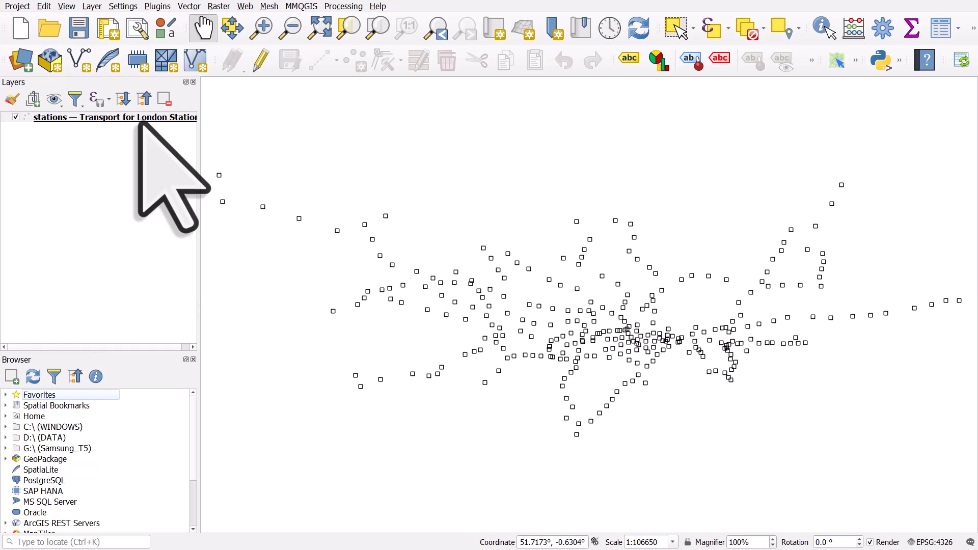
Style the stations layer's Simple Marker as a London Underground roundel SVG marker, width 5 mm
double_click(115, 118)
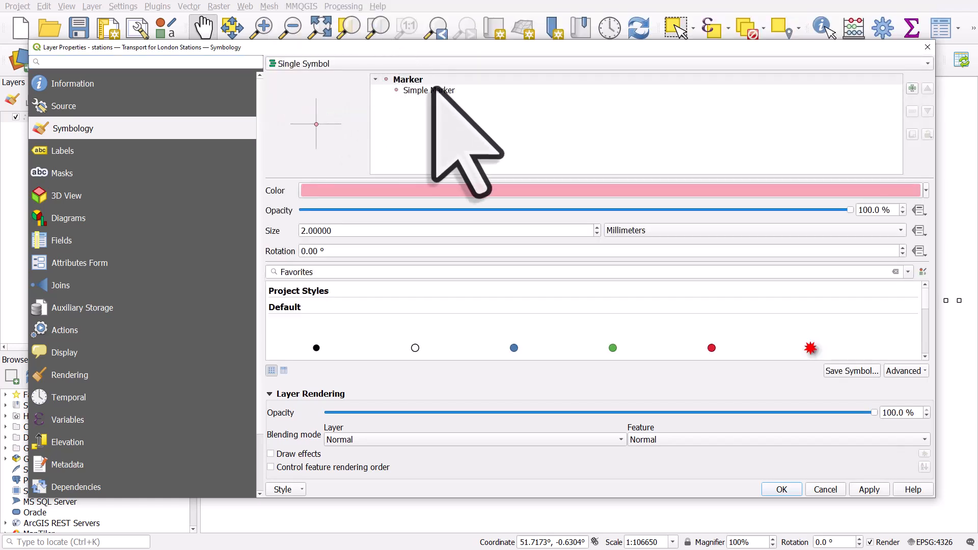
left_click(429, 90)
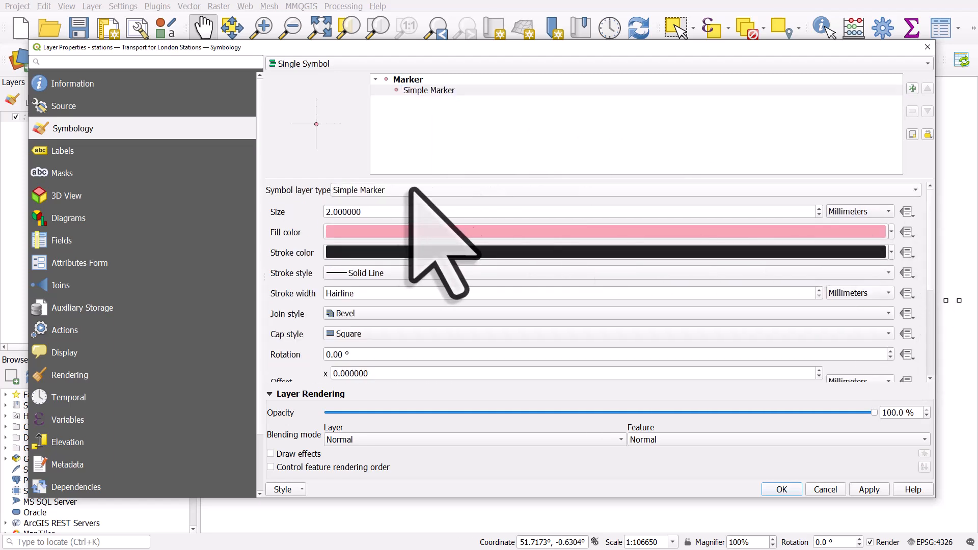
left_click(621, 189)
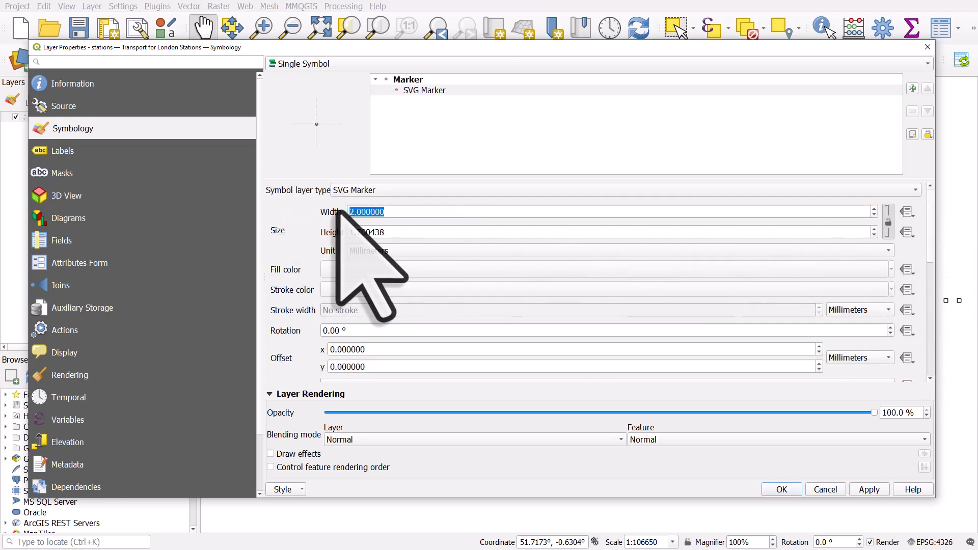
type("5")
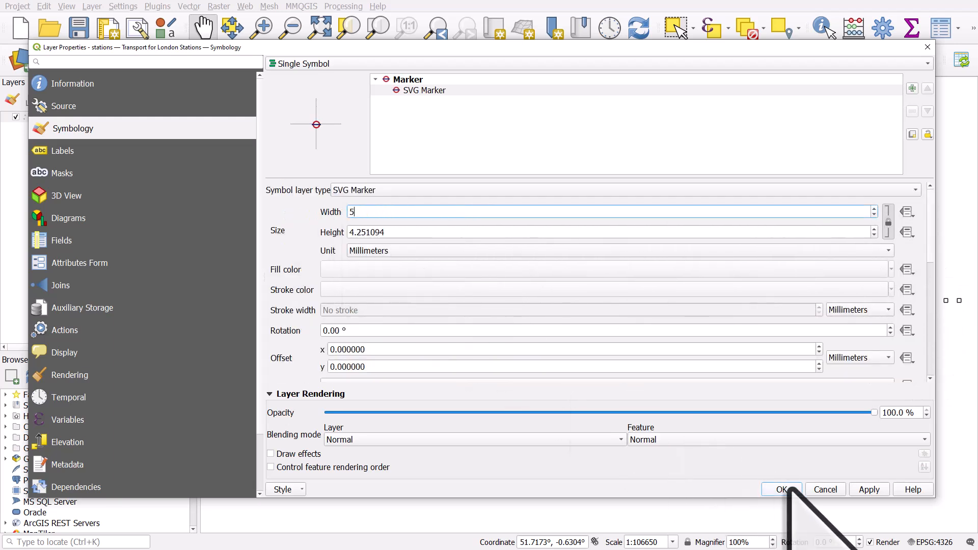
left_click(782, 489)
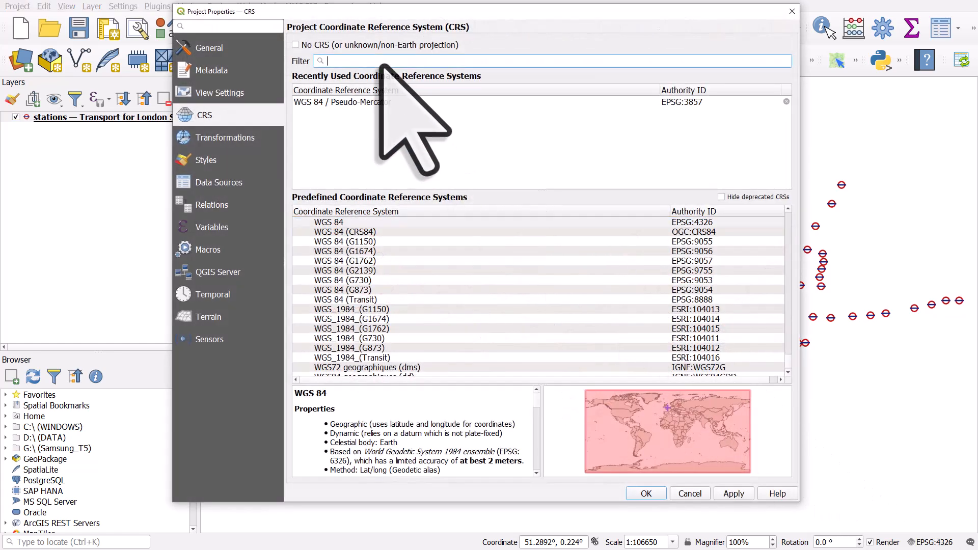
Filter 'british' and set the project CRS to OSGB36 / British National Grid (EPSG:27700)
type("b")
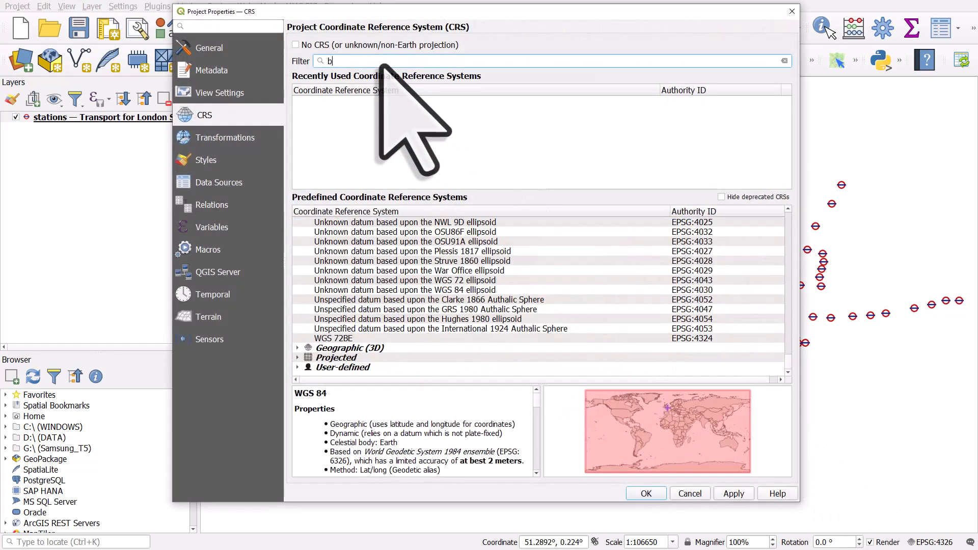
type("ritish")
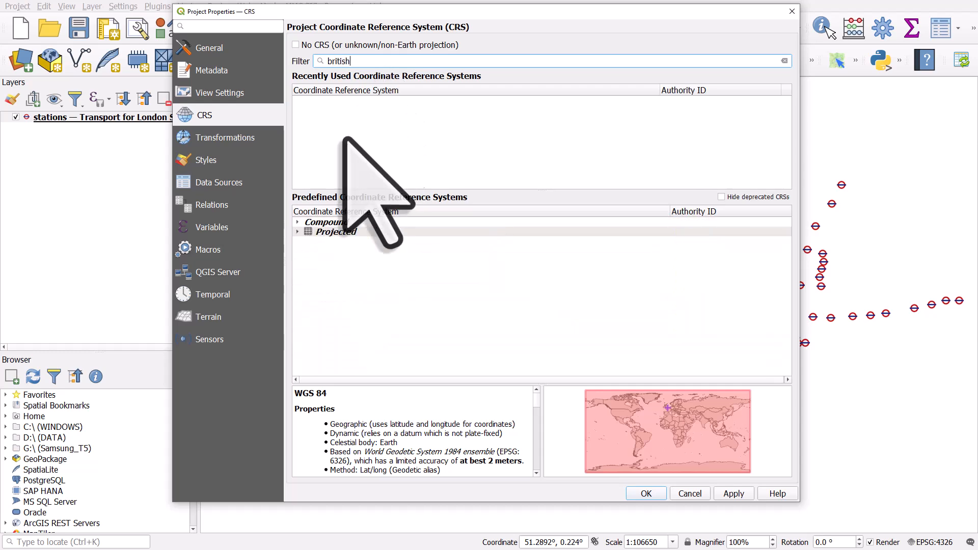
left_click(298, 231)
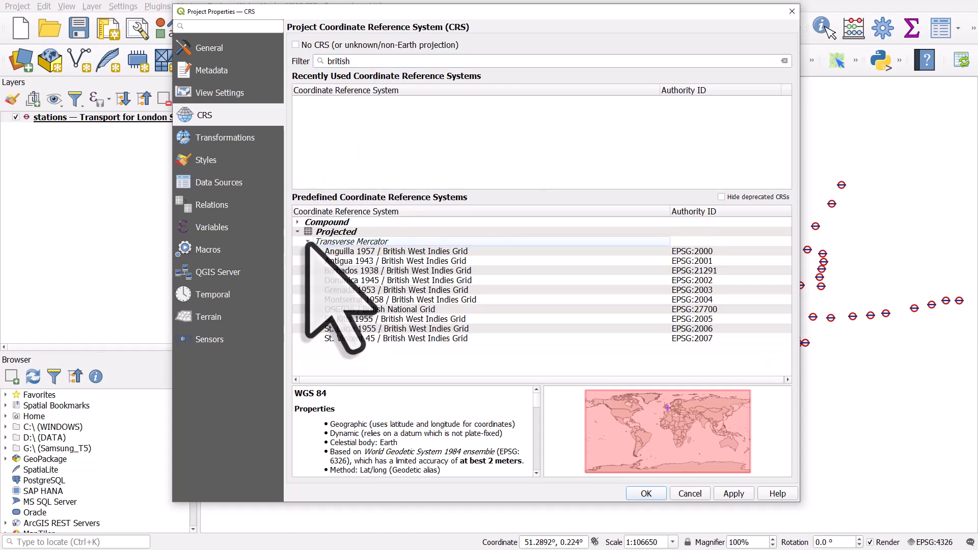
left_click(379, 310)
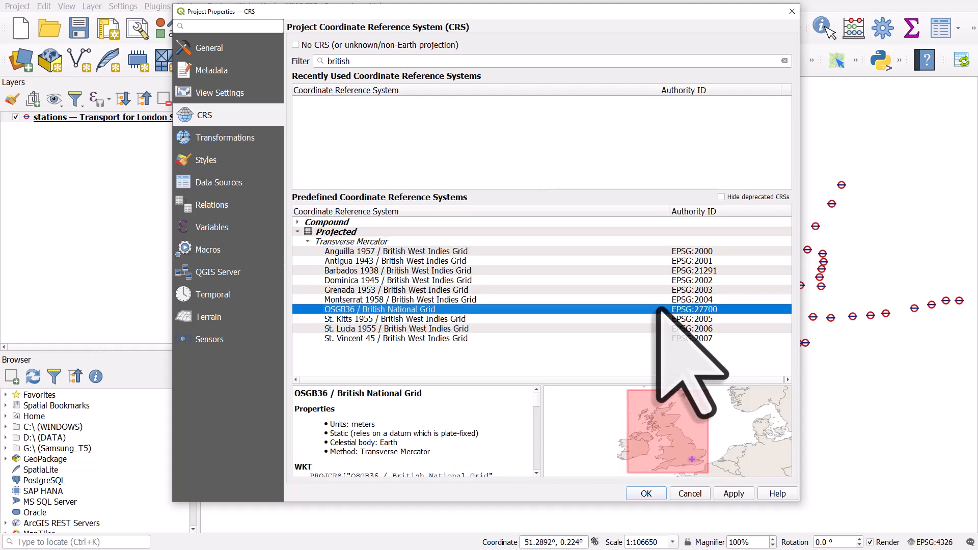
left_click(645, 493)
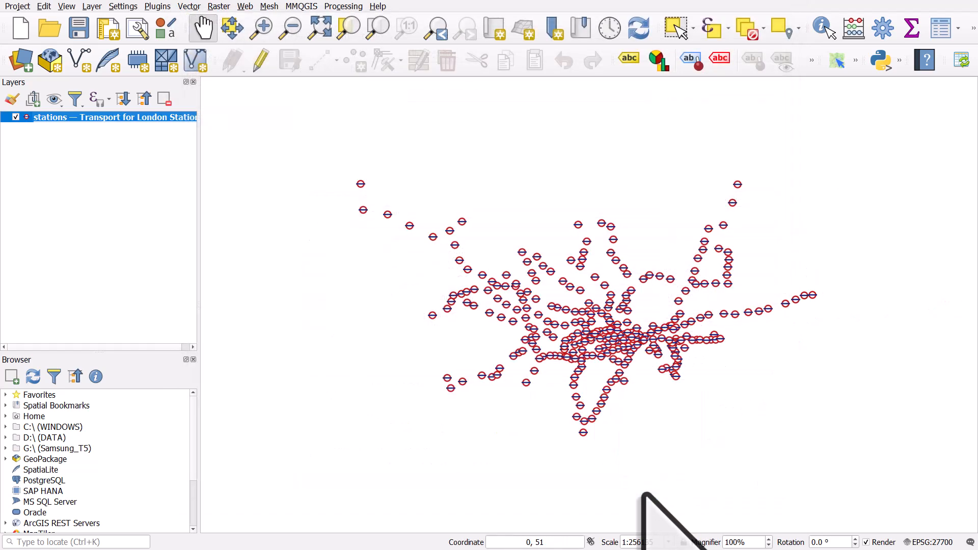